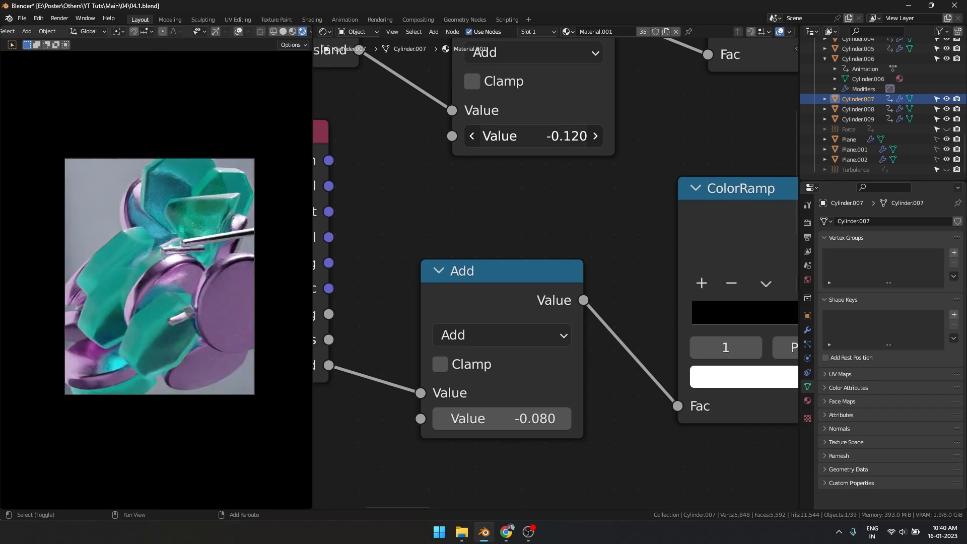
Bring up the Link/Transfer Data options for the selected cylinders with Ctrl+L.
left_click_drag(499, 418, 567, 418)
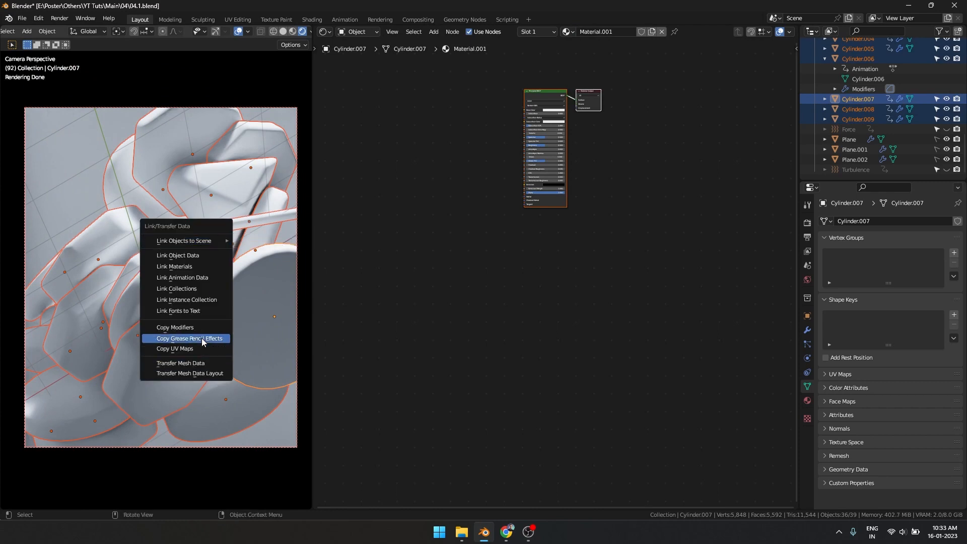
Link the material to all cylinders and route Random Per Island through a ColorRamp into Base Color.
left_click(190, 339)
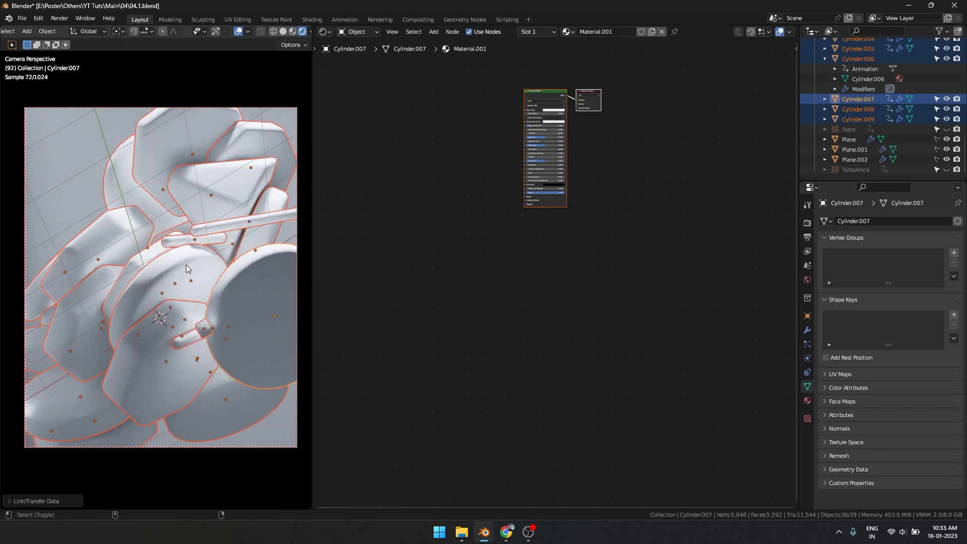
left_click(596, 202)
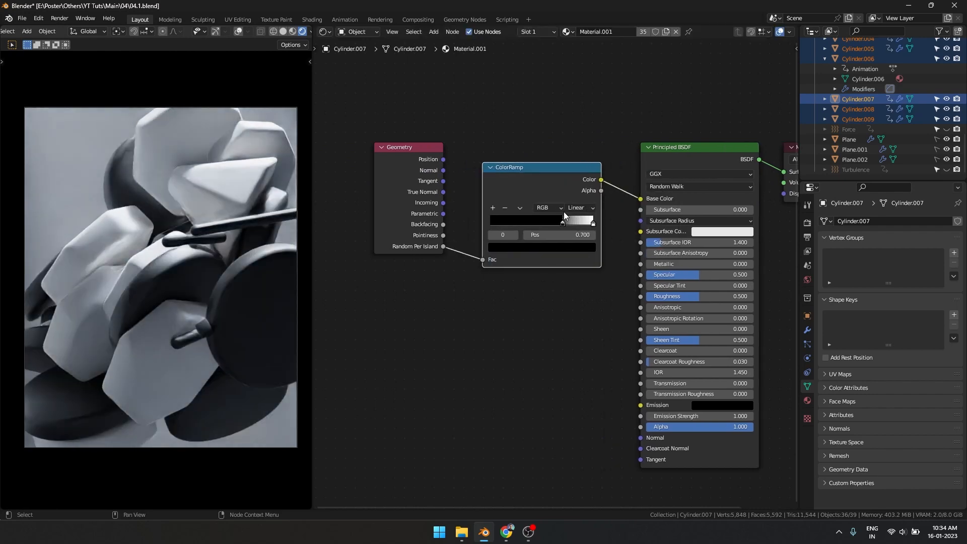
Set the ColorRamp to Constant interpolation with the white stop near 0.777.
left_click(577, 208)
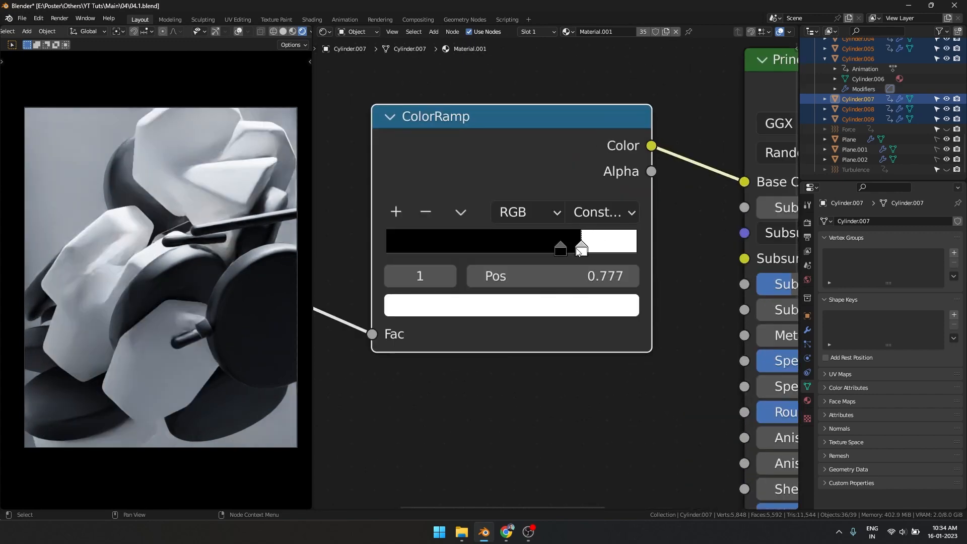
left_click_drag(578, 249, 546, 243)
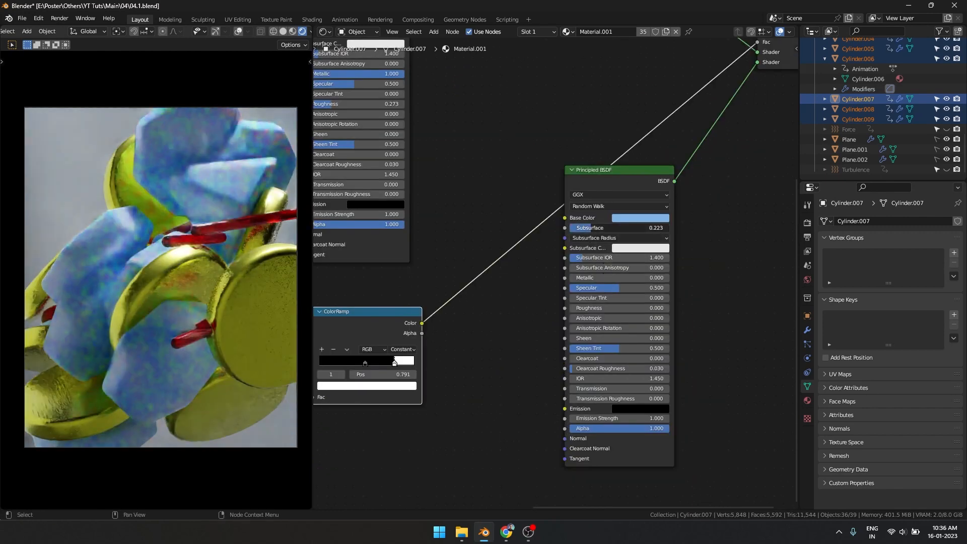
Mix a metallic and a plain Principled BSDF using the ColorRamp colour as Fac.
left_click(640, 217)
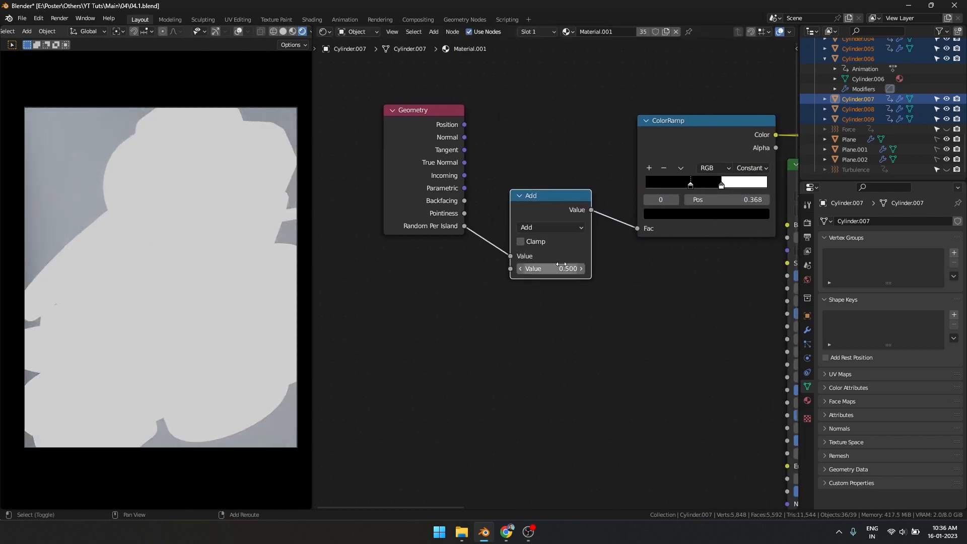
Add 0.5 to the Random Per Island value via a Math Add node before the ramp.
left_click_drag(549, 268, 506, 268)
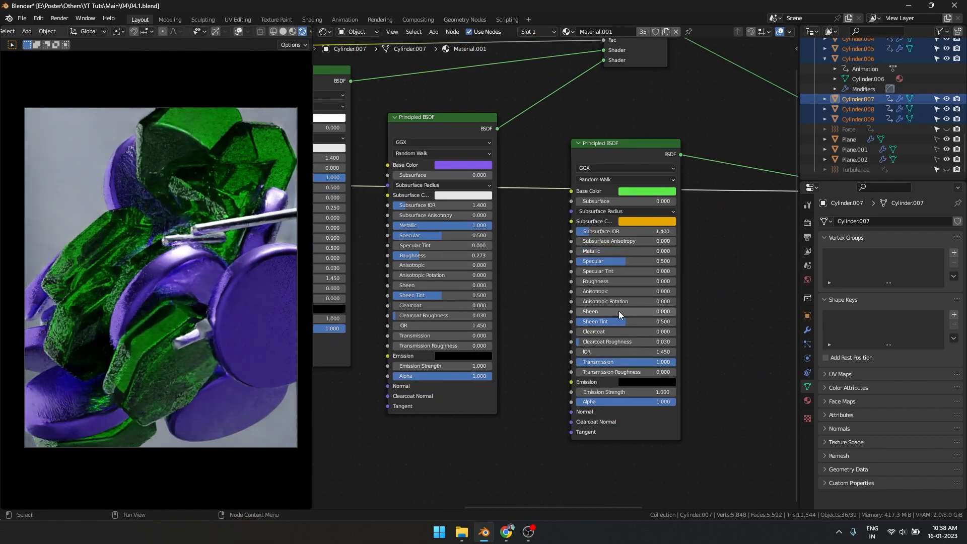
Recolour to purple metal and teal glass, then drive glass Emission with a Fresnel ColorRamp.
left_click(638, 196)
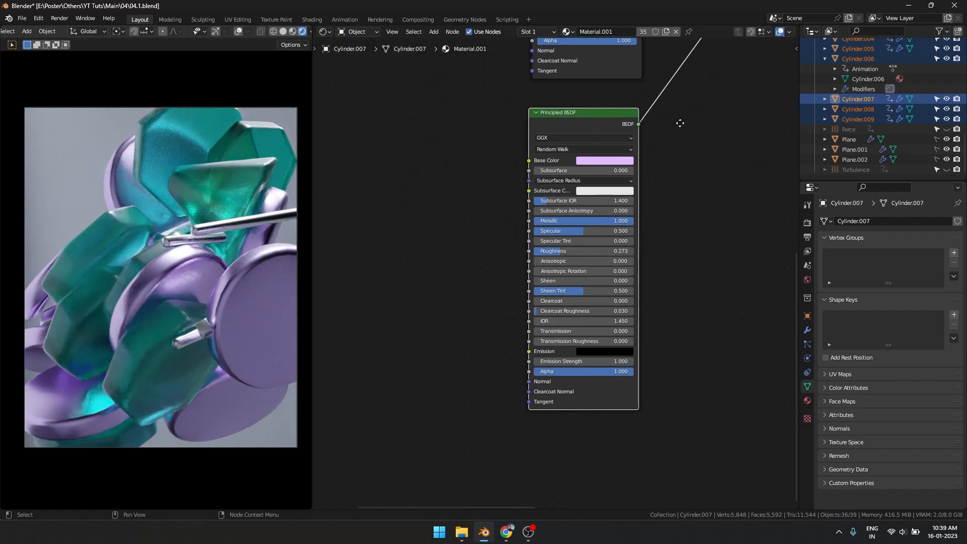
left_click(462, 535)
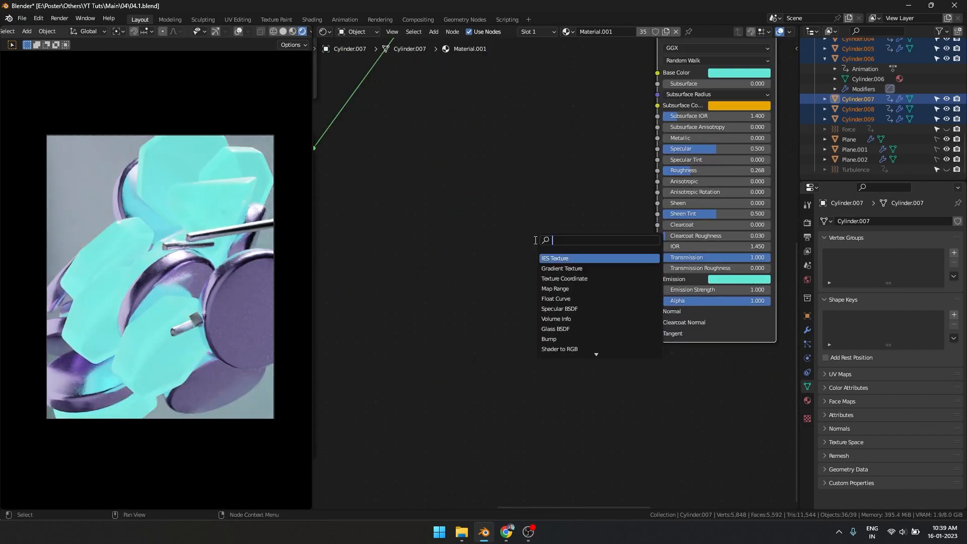
left_click(561, 268)
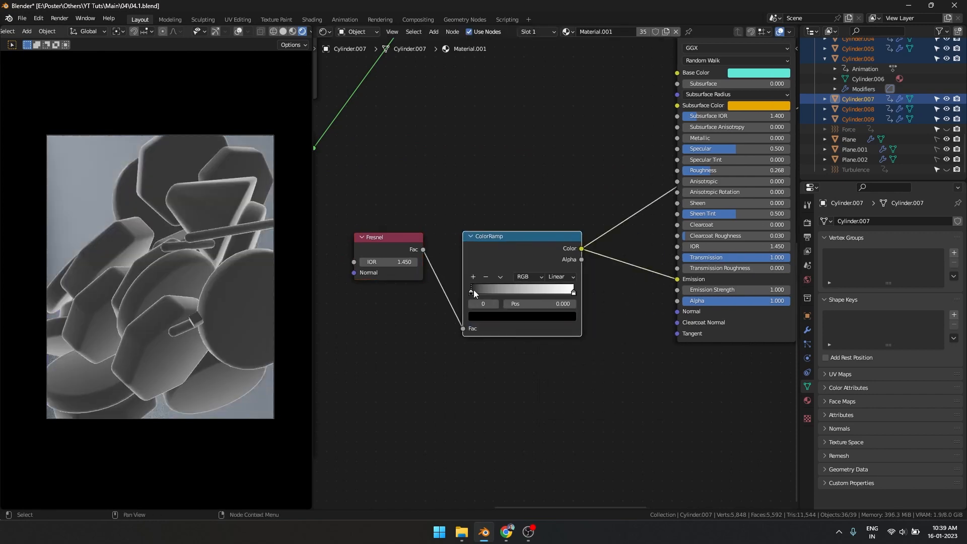